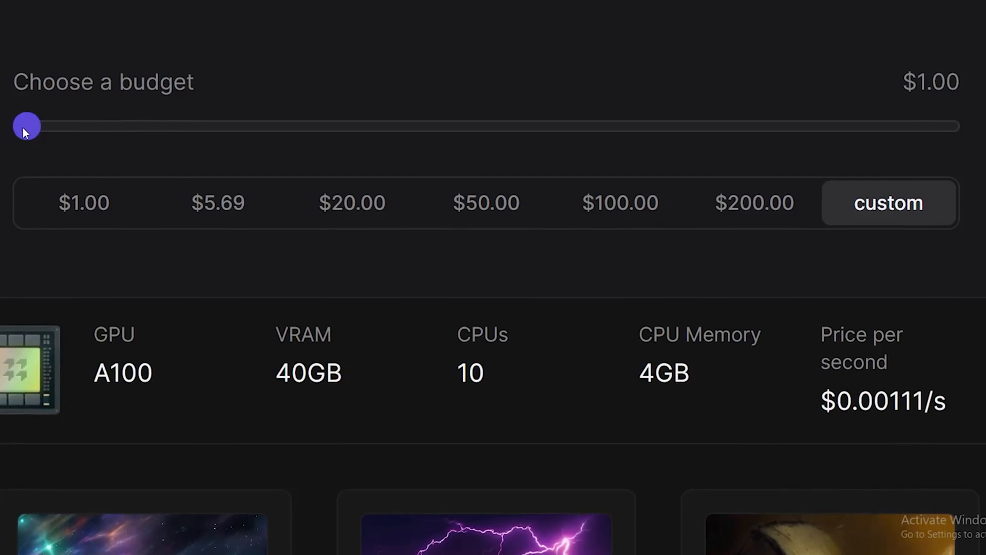
Step: Scroll through the YouTube channel's video list before moving to the FLUX.1 home page
{"action": "scroll", "scroll_direction": "down", "scroll_amount": 3}
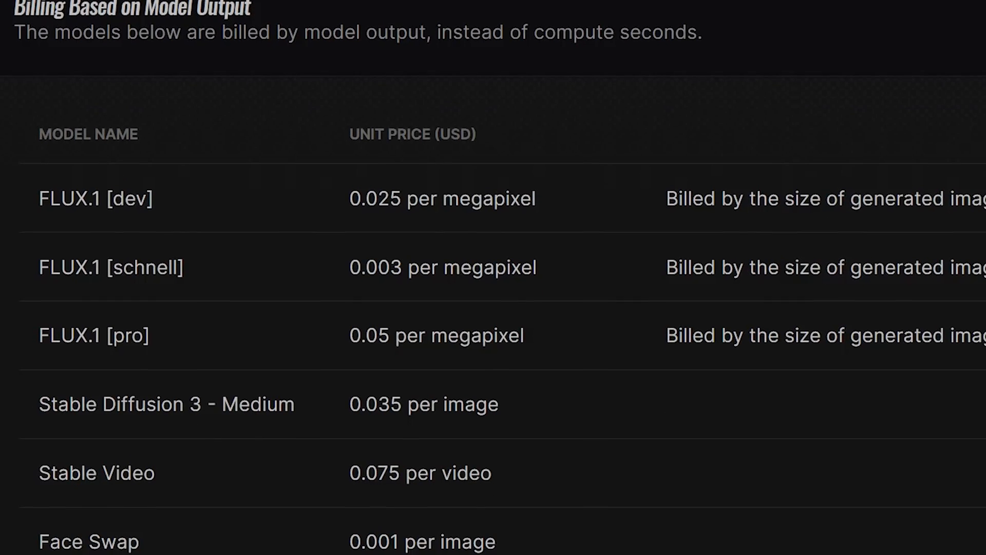
{"action": "scroll", "scroll_direction": "down", "scroll_amount": 3}
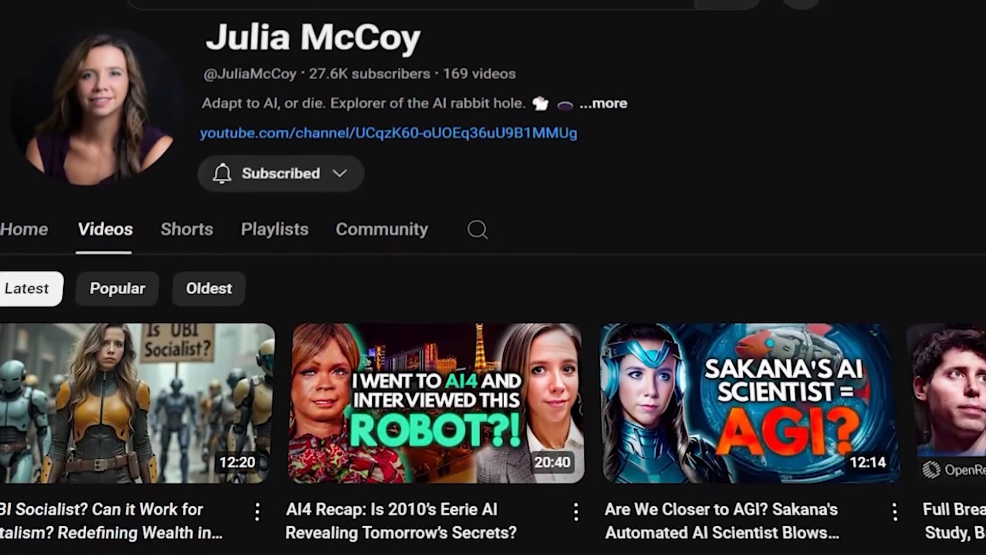
{"action": "scroll", "scroll_direction": "down", "scroll_amount": 3}
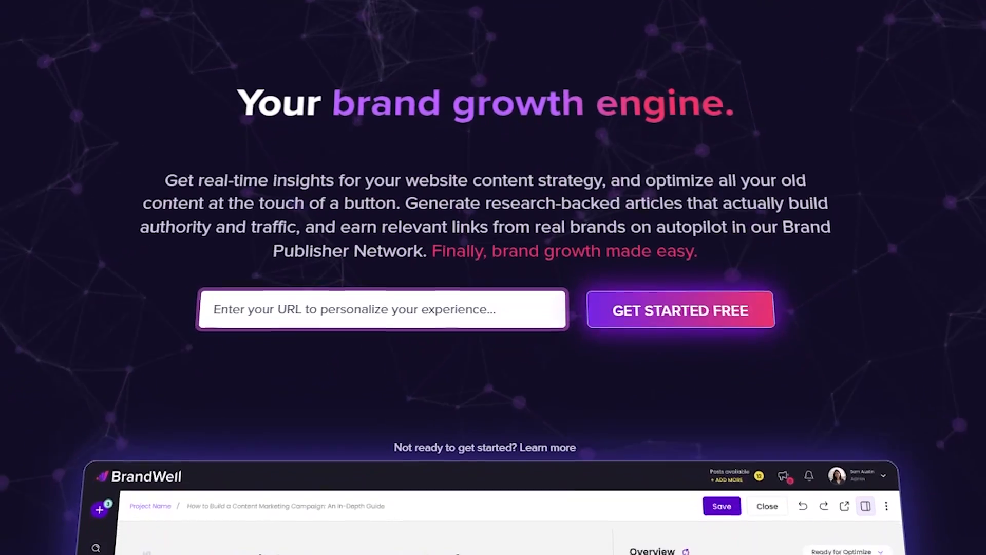
{"action": "scroll", "scroll_direction": "down", "scroll_amount": 3}
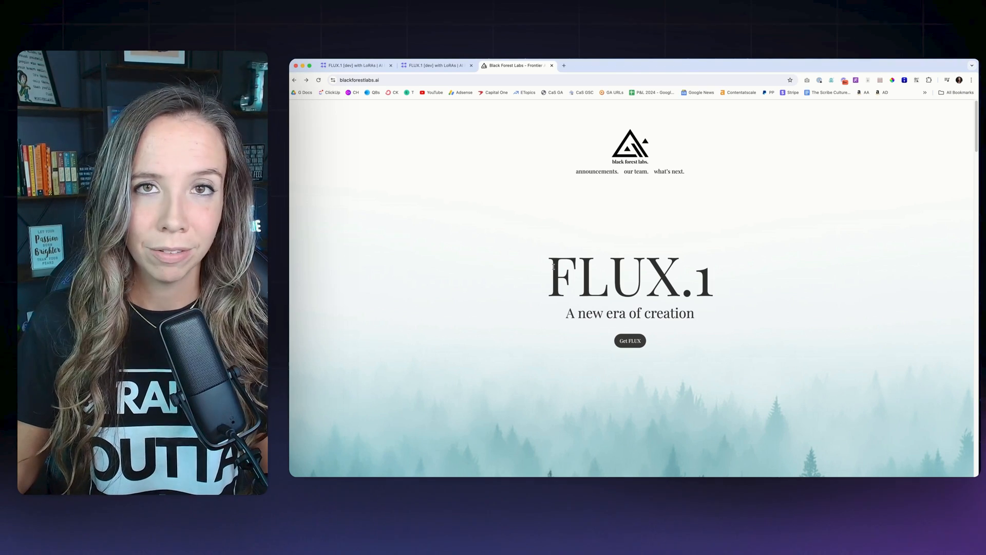
Step: Jump to the Get FLUX.1 section describing the pro and dev variants
{"action": "left_click", "coordinate": [629, 340]}
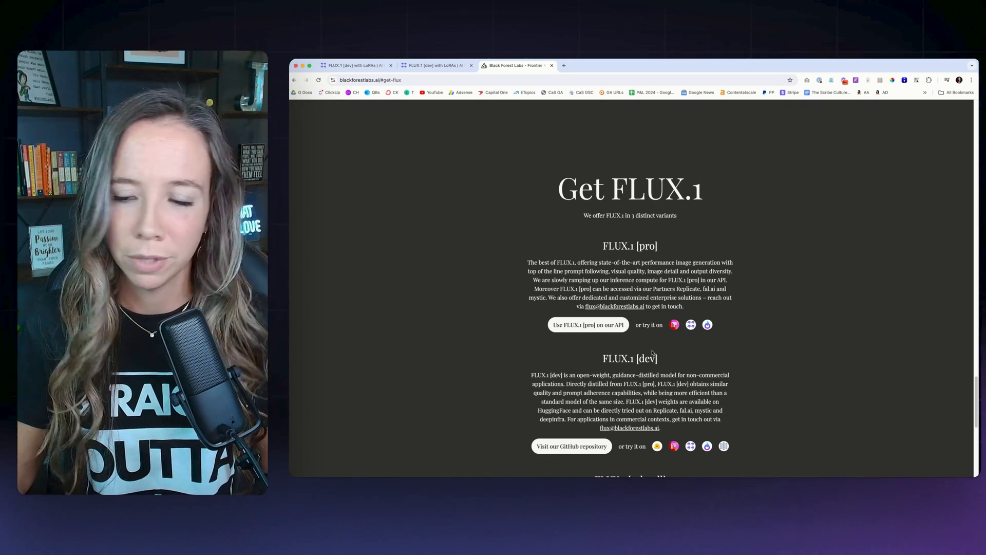
{"action": "mouse_move", "coordinate": [682, 335]}
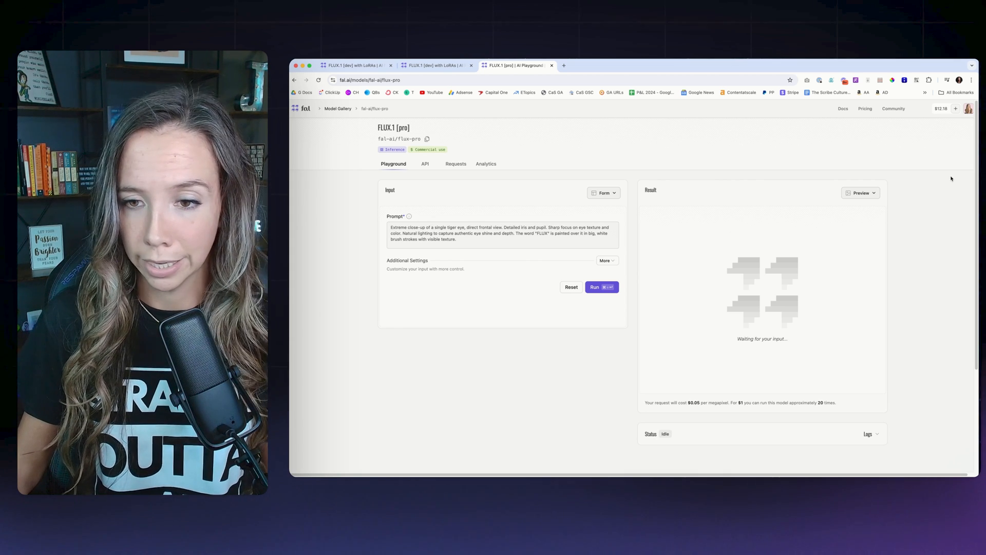
Step: Return to the fal.ai Model Gallery and choose Train a Flux LoRA
{"action": "left_click", "coordinate": [368, 80]}
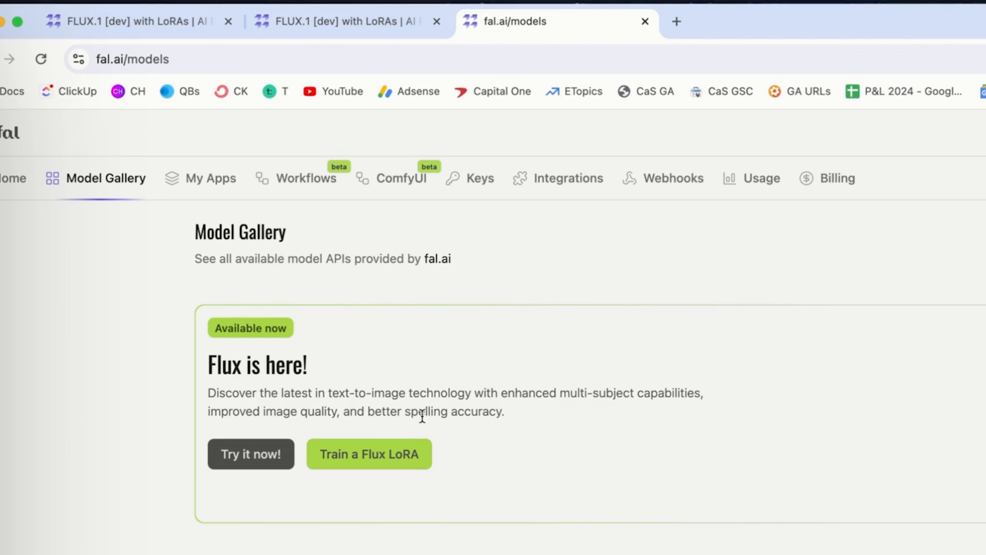
{"action": "scroll", "scroll_direction": "down", "scroll_amount": 3}
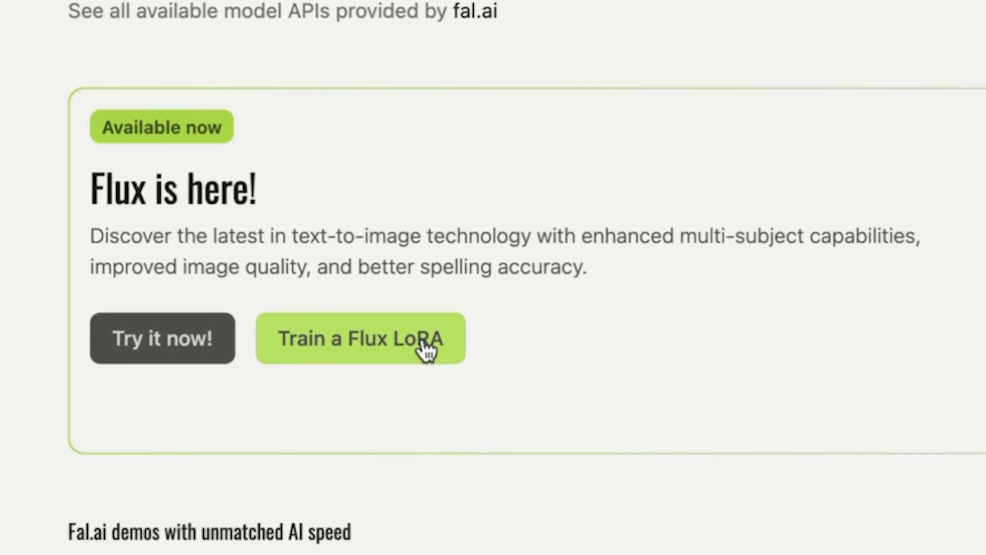
{"action": "left_click", "coordinate": [361, 338]}
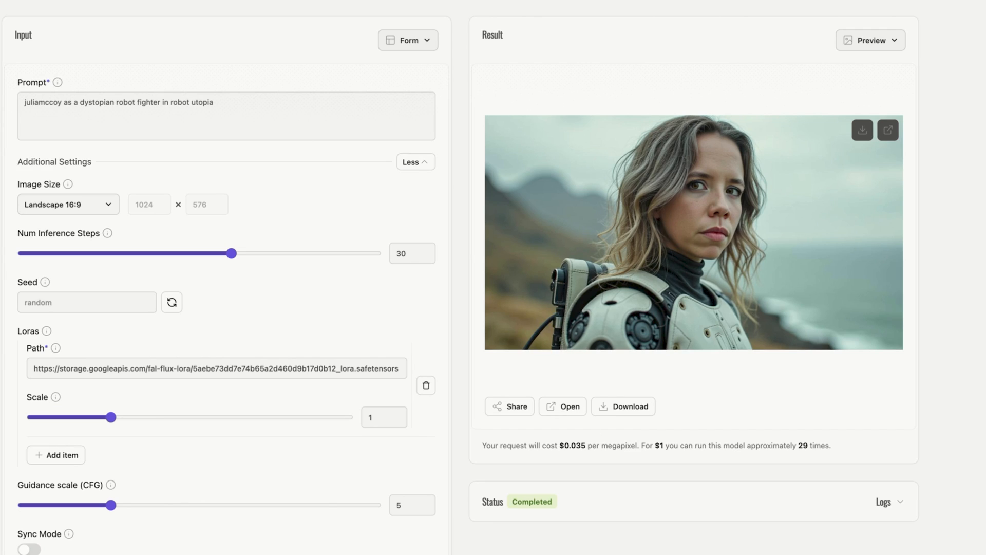
Step: Run the robot-fighter prompt again with the same trained LoRA path
{"action": "left_click", "coordinate": [598, 467]}
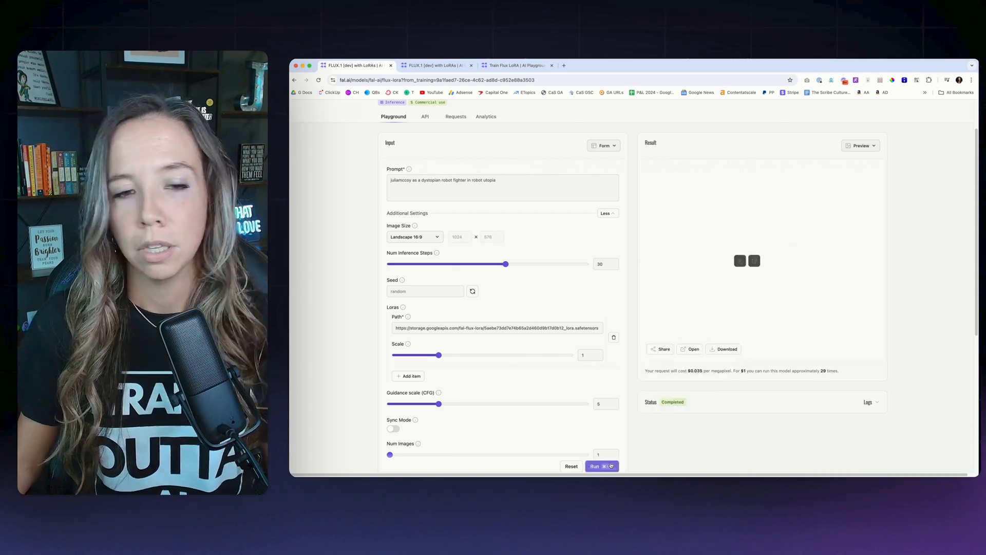
{"action": "left_click", "coordinate": [601, 466]}
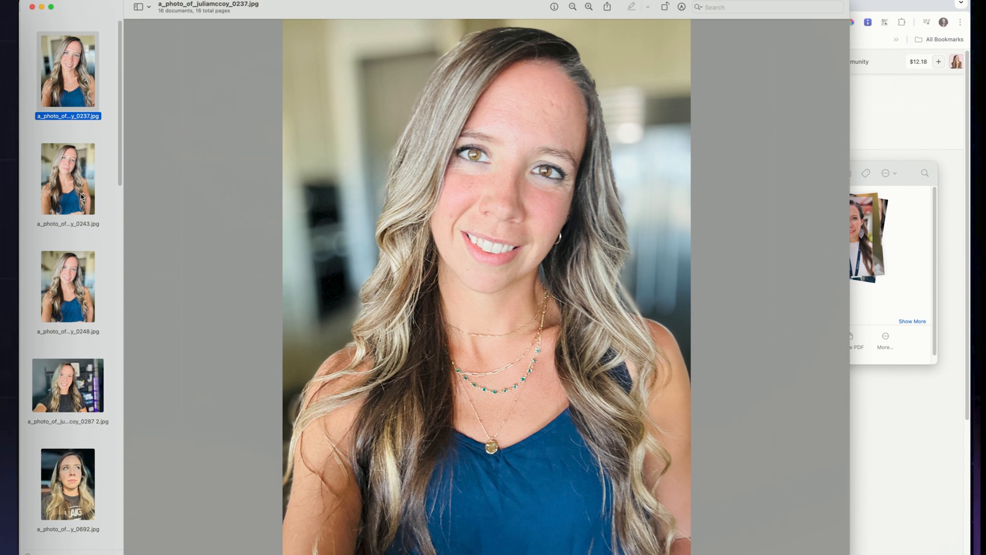
Step: Look through the selfie thumbnails in the Preview sidebar
{"action": "left_click", "coordinate": [68, 178]}
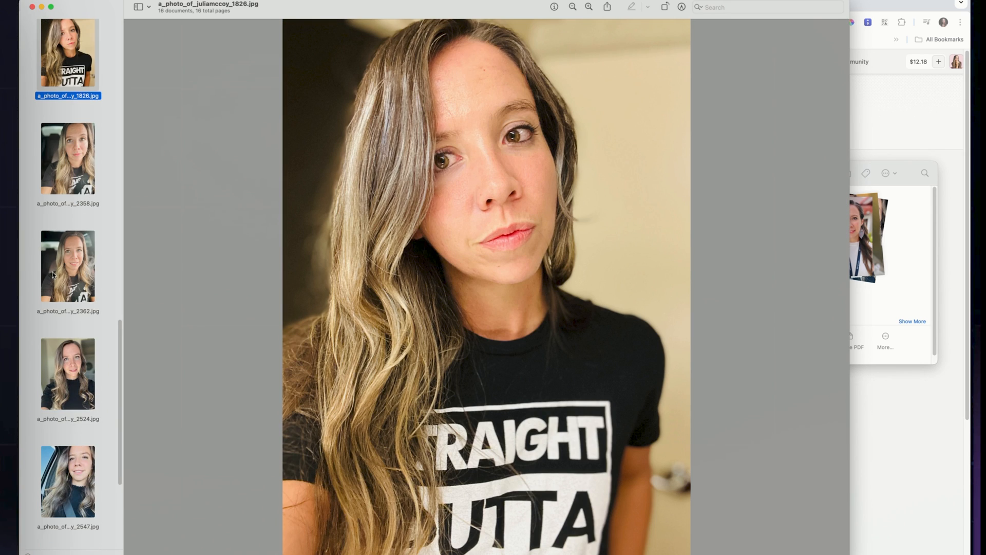
{"action": "left_click", "coordinate": [68, 481]}
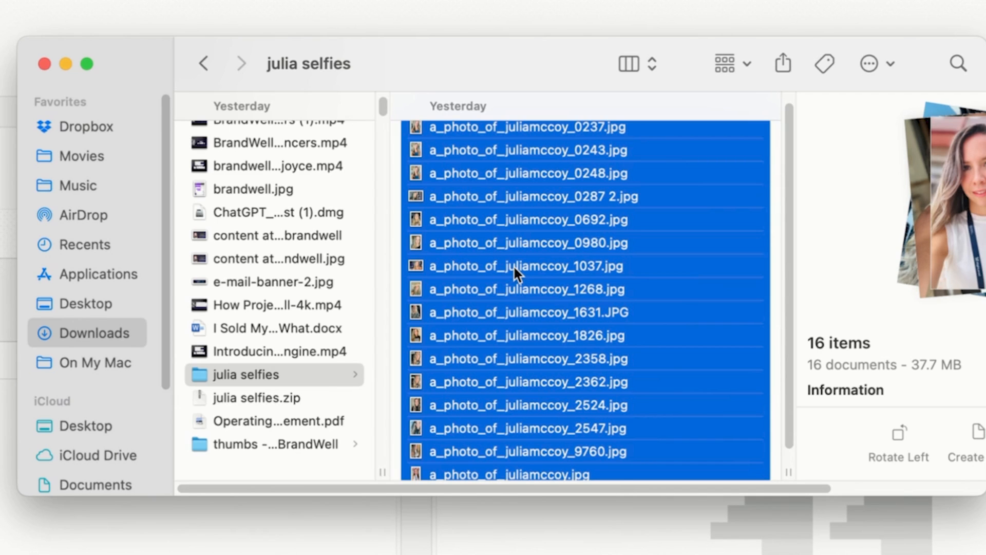
{"action": "right_click", "coordinate": [527, 265]}
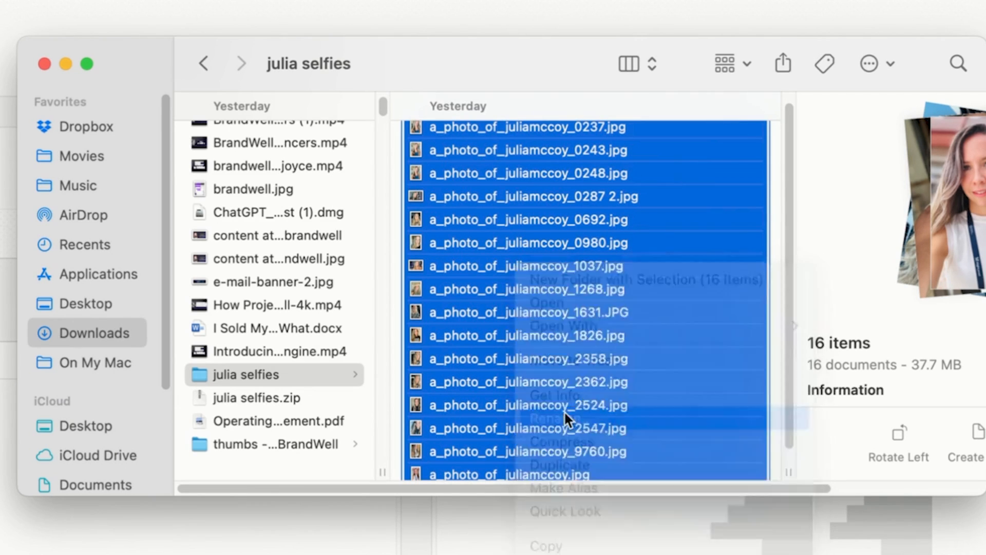
{"action": "left_click", "coordinate": [553, 419]}
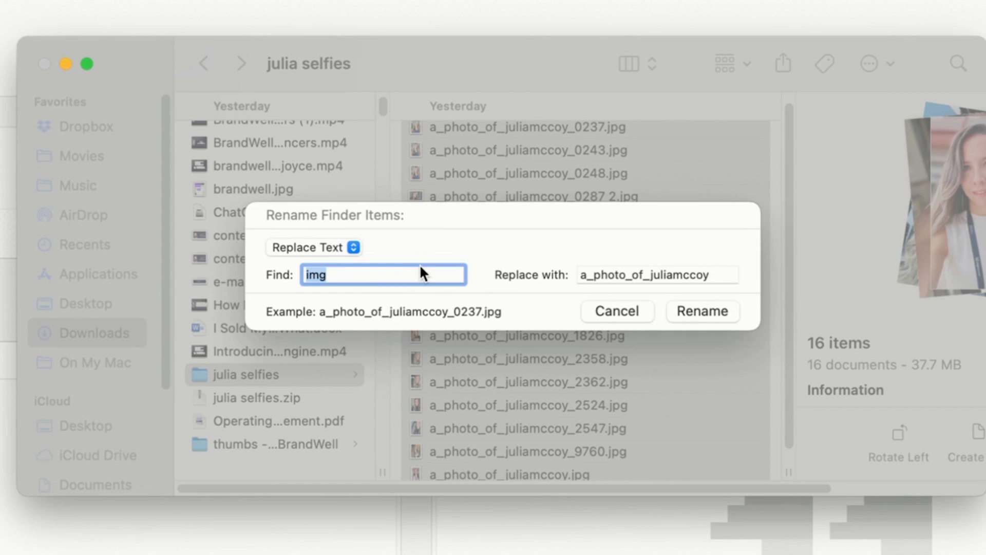
{"action": "type", "text": "a_photo_of"}
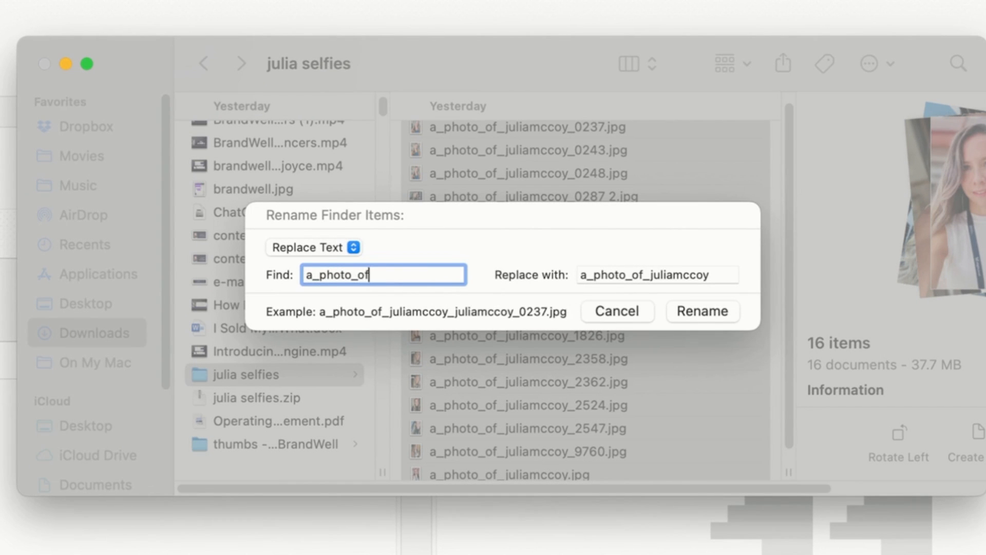
{"action": "type", "text": "_jeffbrown"}
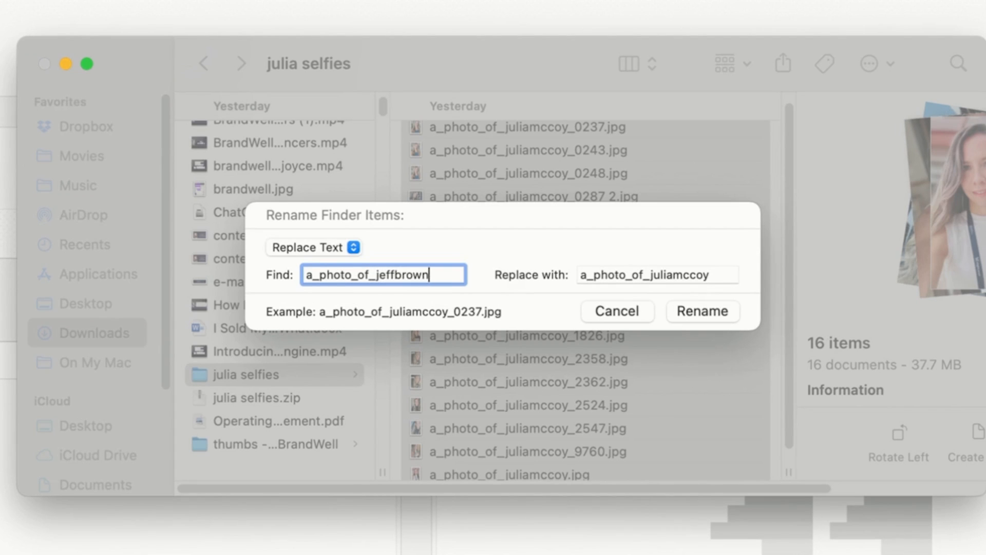
{"action": "mouse_move", "coordinate": [647, 349]}
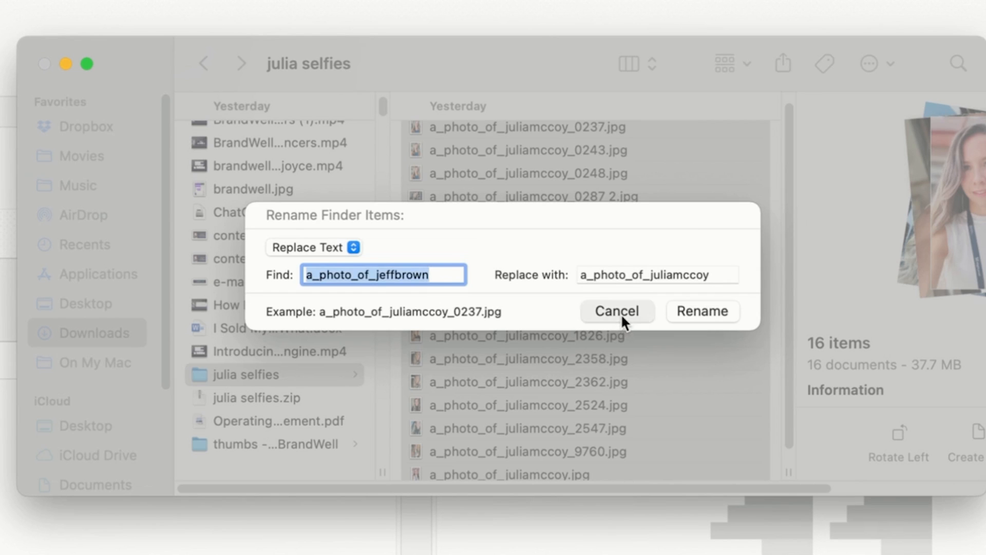
{"action": "left_click", "coordinate": [702, 310]}
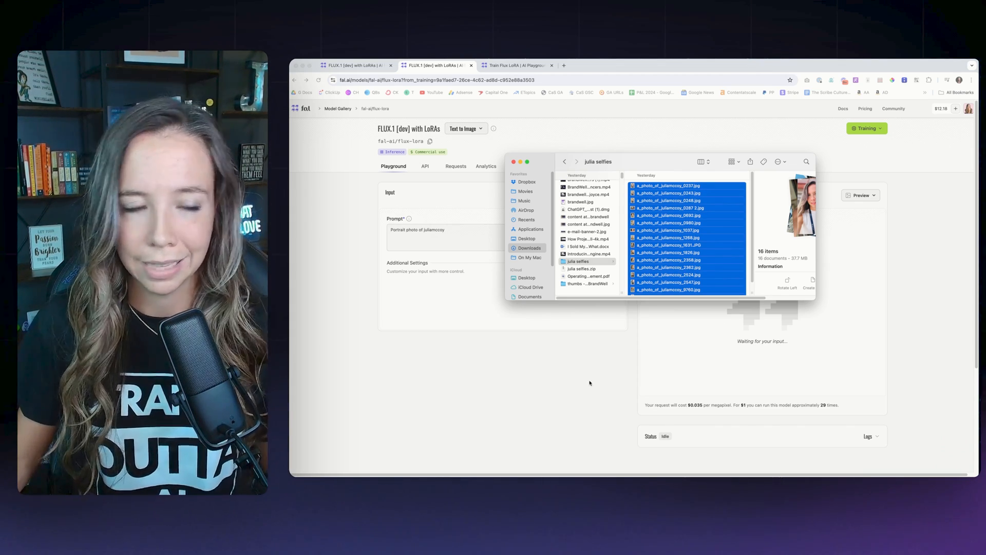
Step: Select the selfie zip as training data and reveal the additional training settings
{"action": "left_click", "coordinate": [516, 65]}
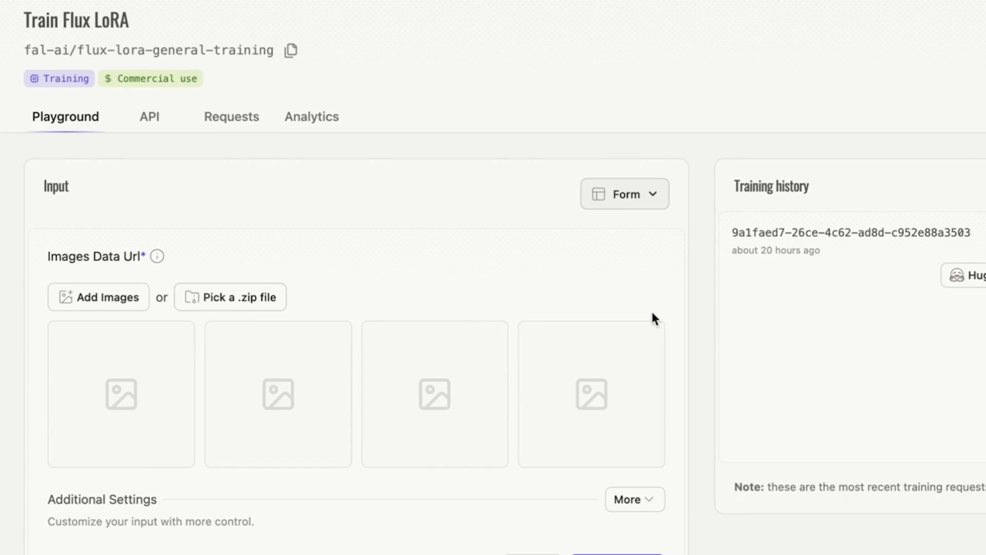
{"action": "left_click", "coordinate": [230, 297]}
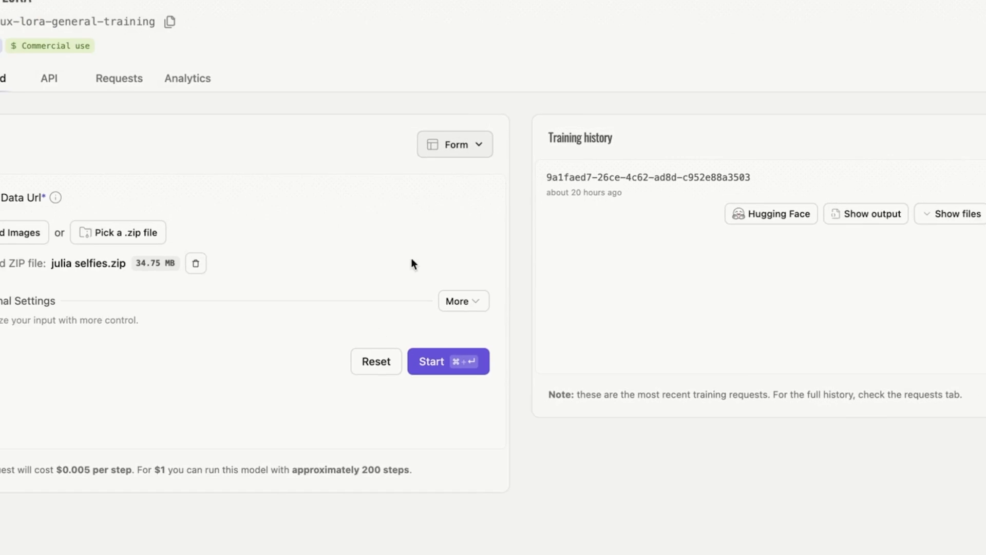
{"action": "scroll", "scroll_direction": "down", "scroll_amount": 3}
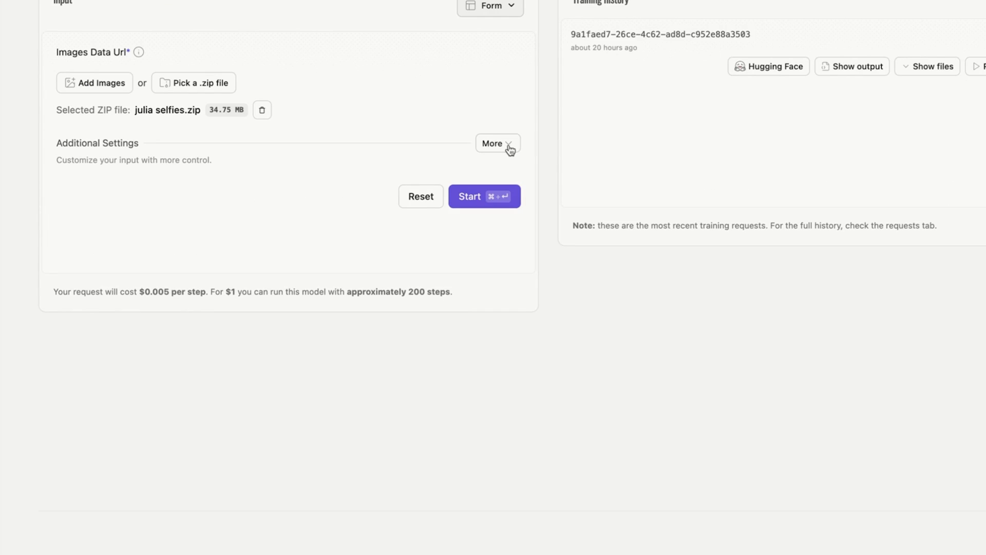
{"action": "left_click", "coordinate": [498, 144]}
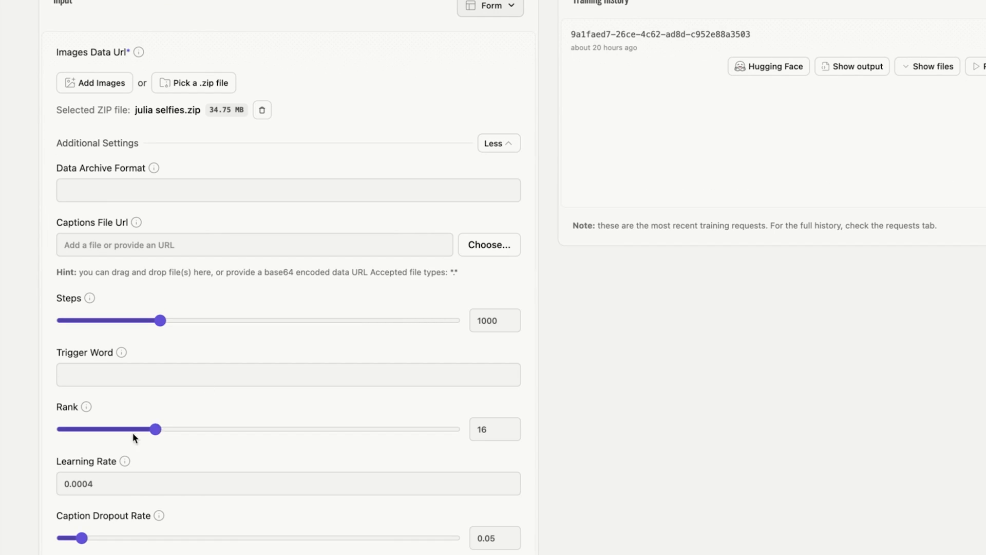
Step: Set the trigger word 'julia' and start the LoRA training job
{"action": "scroll", "scroll_direction": "down", "scroll_amount": 3}
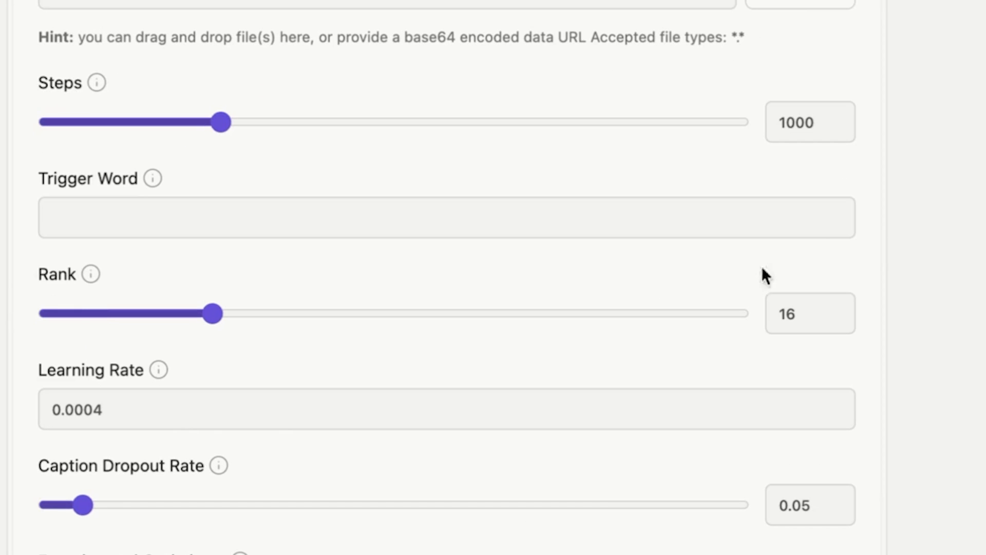
{"action": "left_click", "coordinate": [447, 217]}
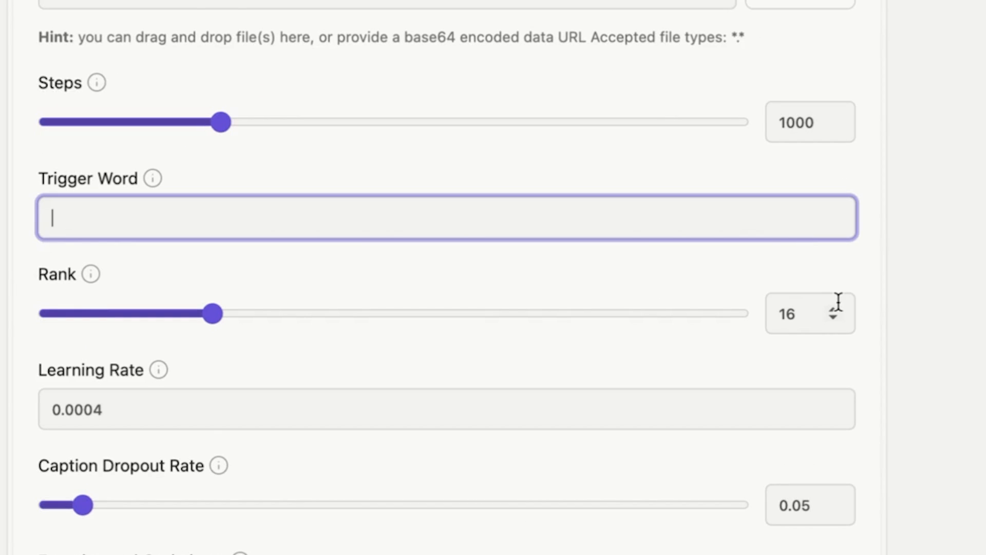
{"action": "type", "text": "juliamccoy"}
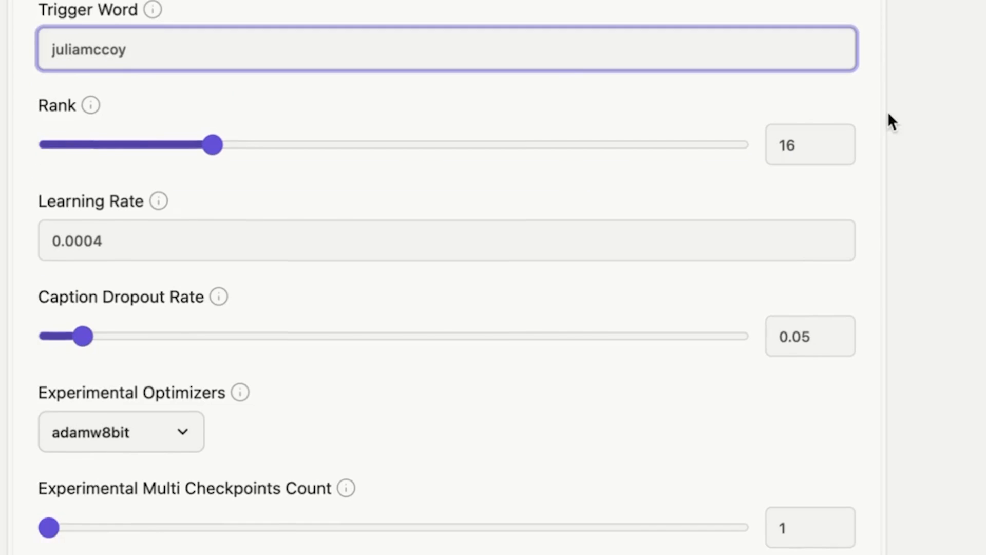
{"action": "scroll", "scroll_direction": "down", "scroll_amount": 3}
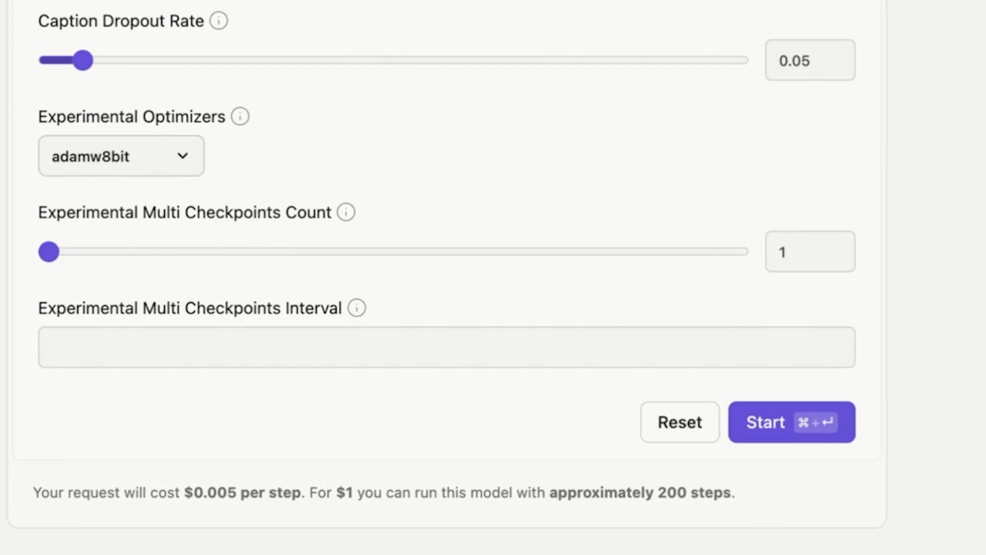
{"action": "left_click", "coordinate": [792, 422]}
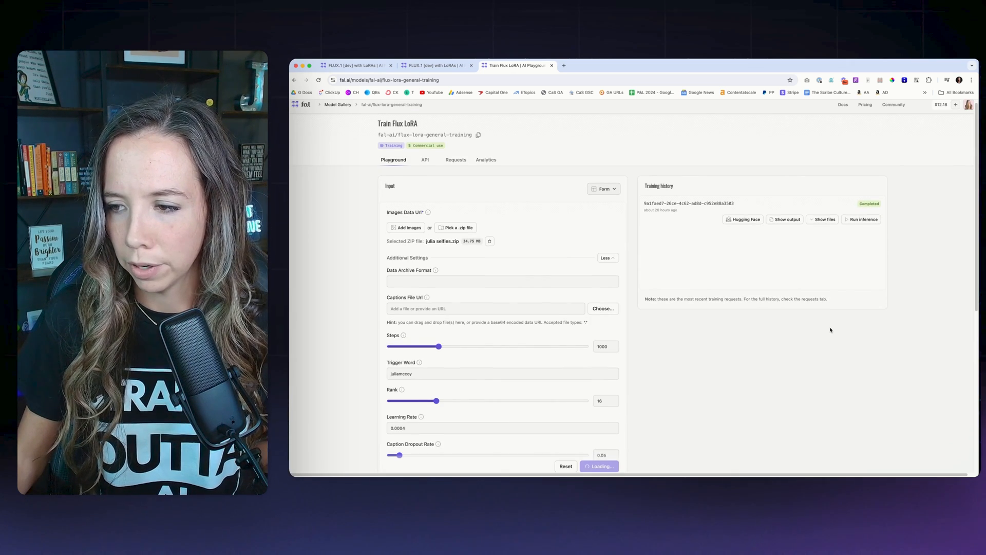
{"action": "scroll", "scroll_direction": "down", "scroll_amount": 3}
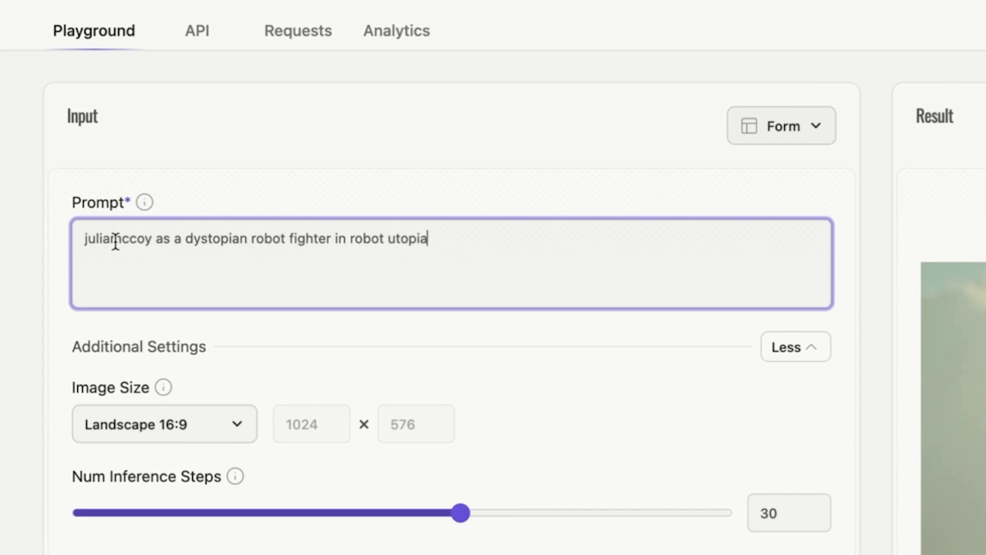
Step: Replace the robot-fighter description with 'Battle Angel in a utopia, full body shot' after the trigger word
{"action": "double_click", "coordinate": [115, 239]}
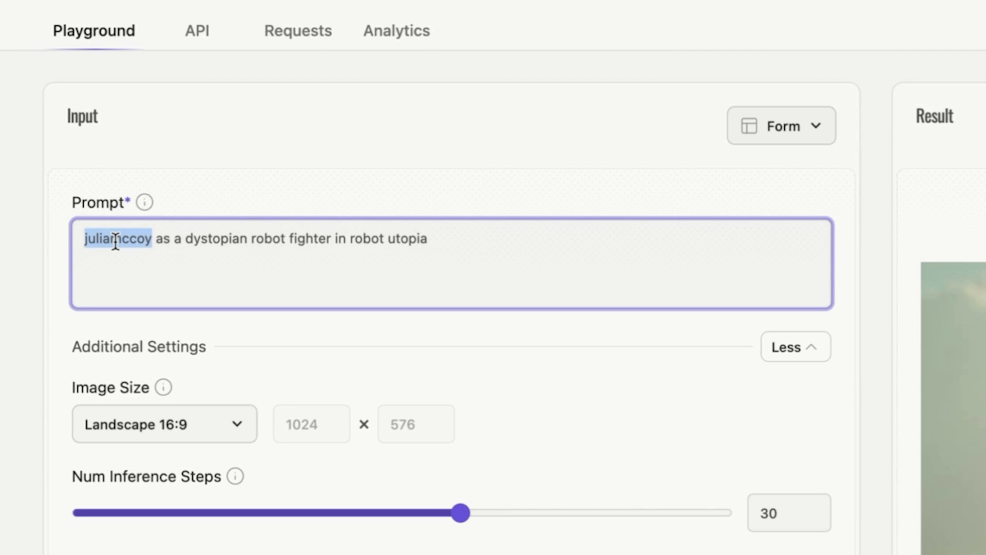
{"action": "double_click", "coordinate": [161, 238]}
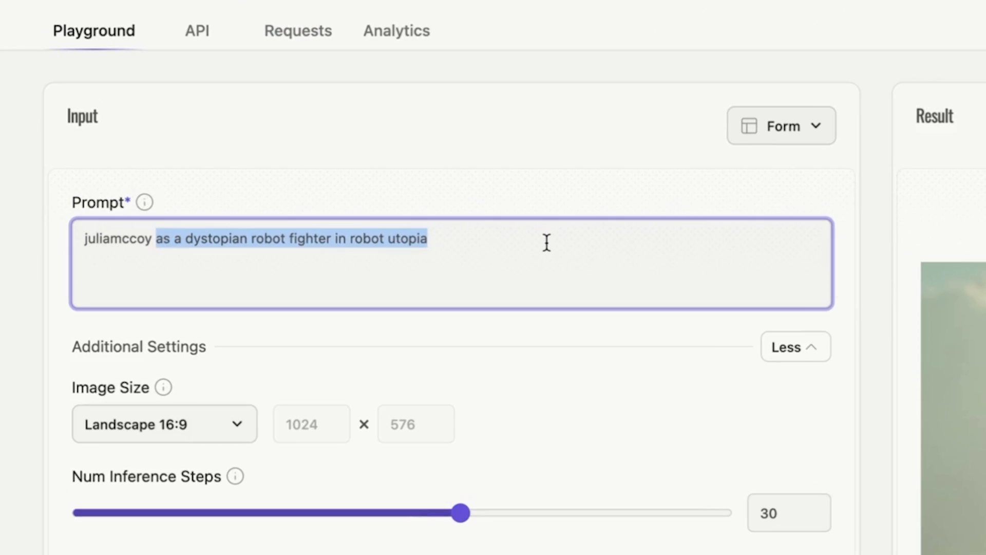
{"action": "type", "text": "Battle Angel in a"}
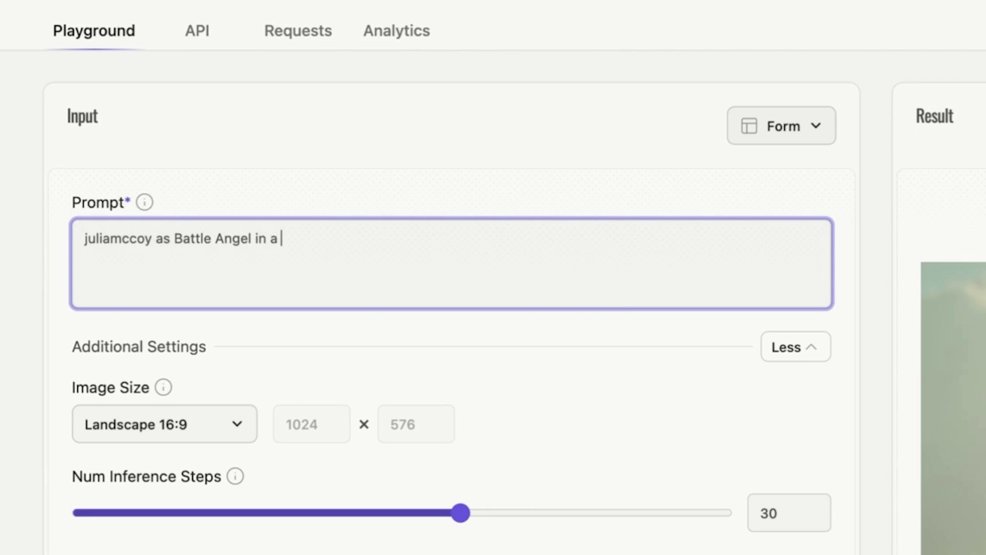
{"action": "type", "text": "utopia full body shot"}
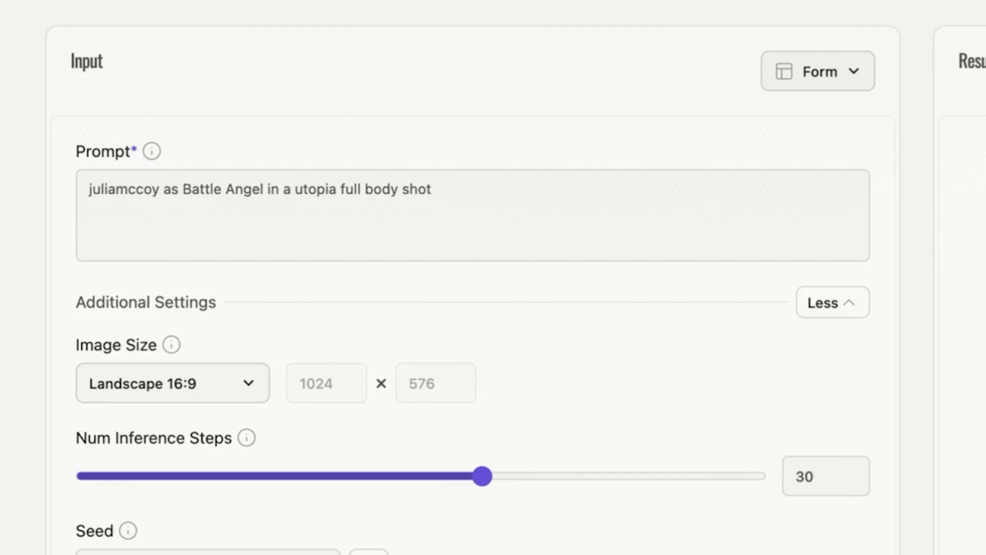
Step: Raise the guidance scale to about 16.5 and generate the Battle Angel image
{"action": "scroll", "scroll_direction": "down", "scroll_amount": 3}
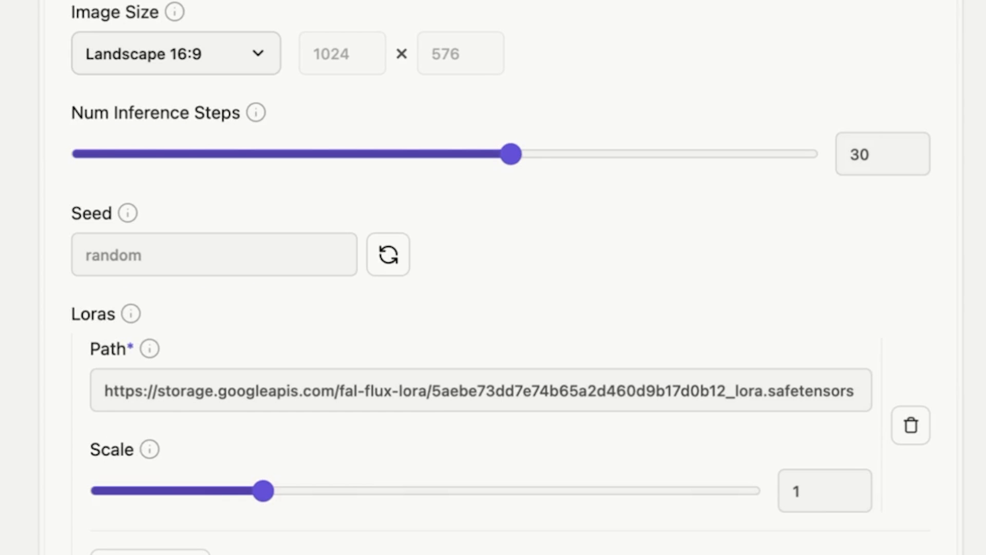
{"action": "scroll", "scroll_direction": "down", "scroll_amount": 3}
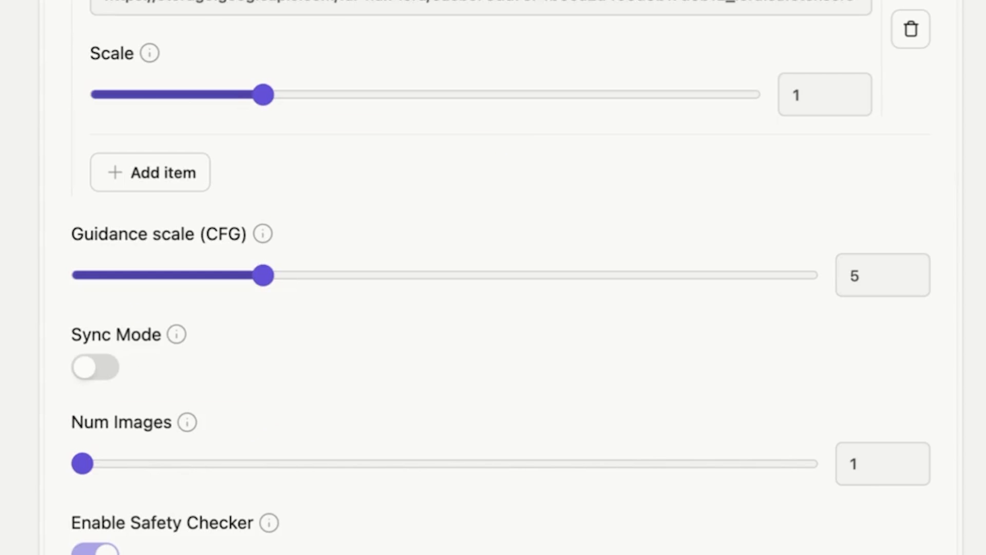
{"action": "left_click_drag", "start_coordinate": [264, 275], "coordinate": [679, 275]}
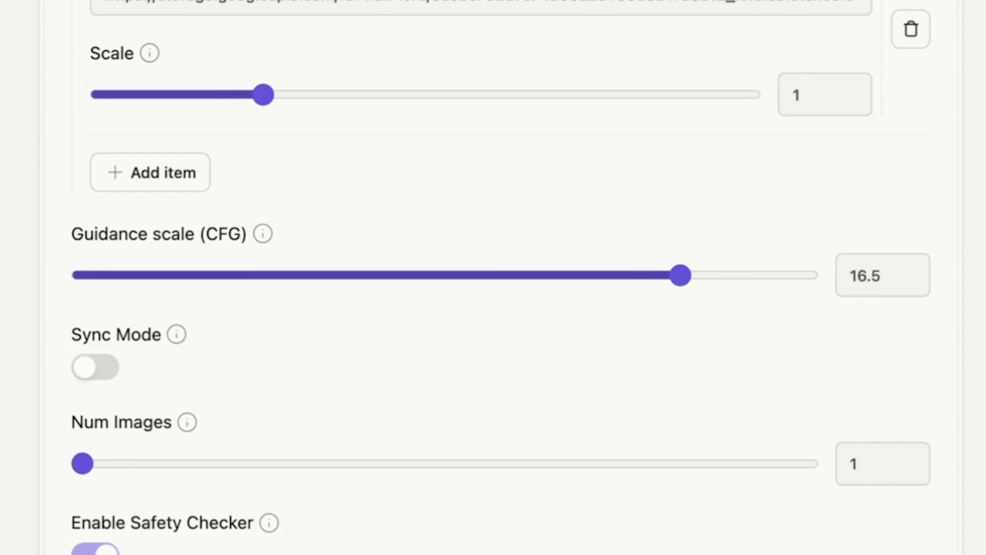
{"action": "left_click", "coordinate": [492, 544]}
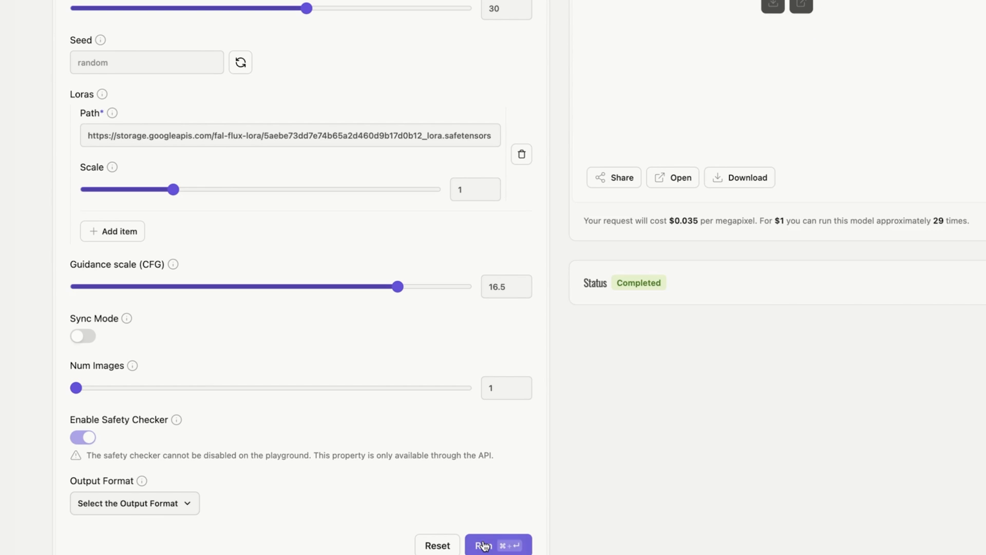
{"action": "left_click", "coordinate": [497, 544]}
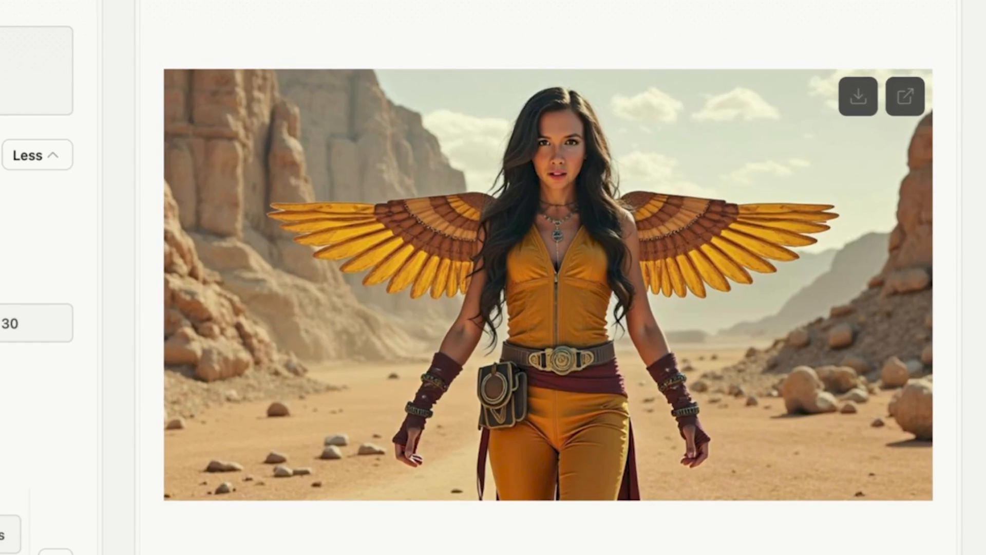
{"action": "scroll", "scroll_direction": "down", "scroll_amount": 3}
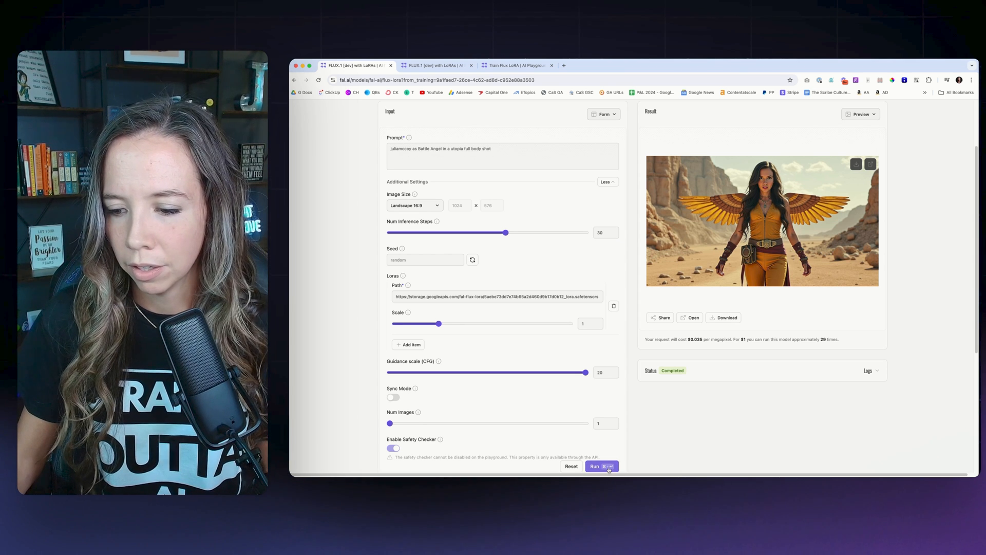
Step: Generate portraits at guidance 20 and 11, then lower the guidance scale to 8
{"action": "left_click", "coordinate": [601, 467]}
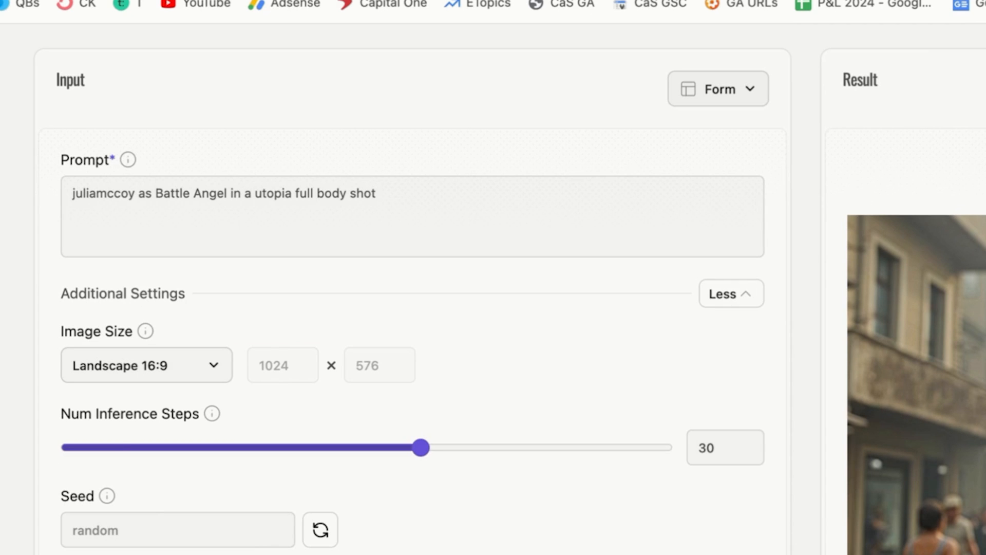
{"action": "scroll", "scroll_direction": "down", "scroll_amount": 3}
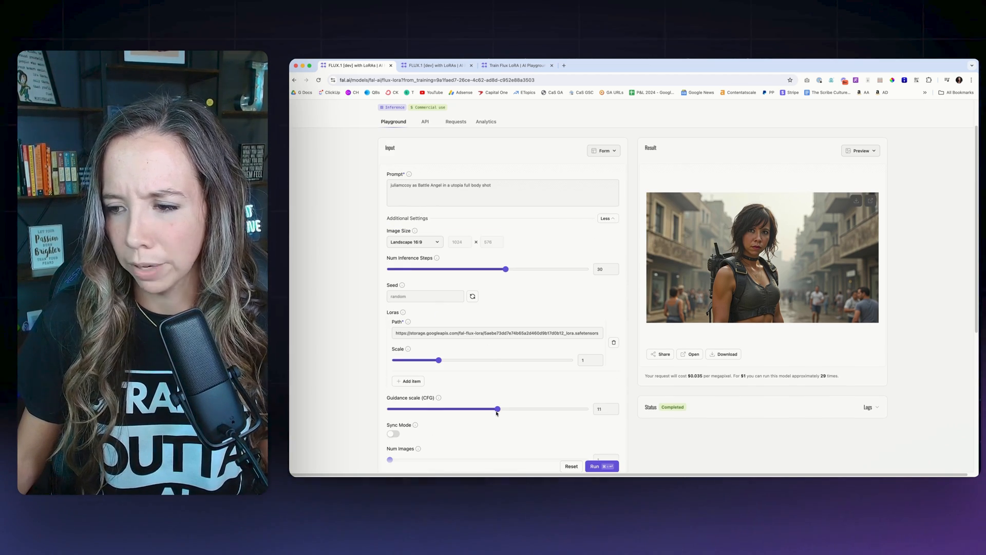
{"action": "left_click", "coordinate": [601, 467]}
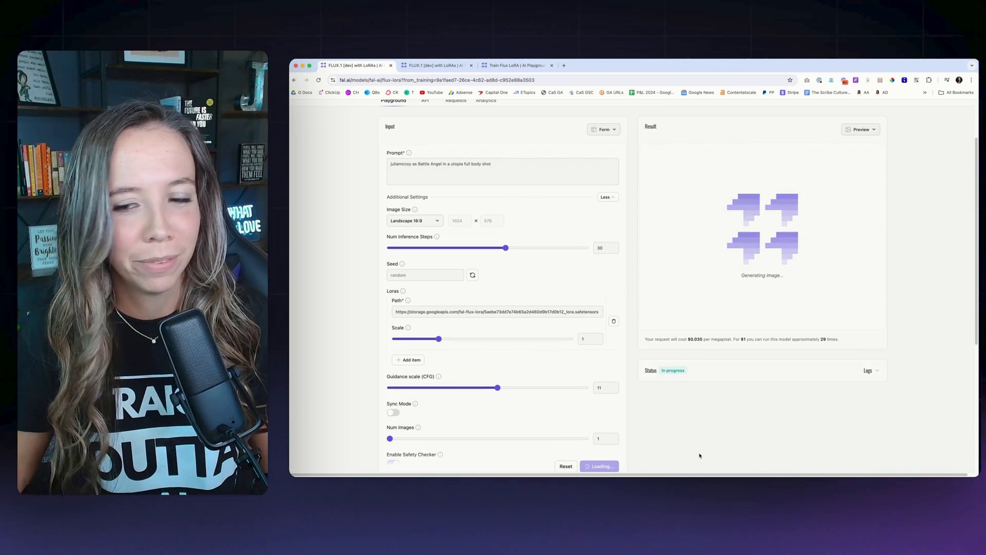
{"action": "scroll", "scroll_direction": "down", "scroll_amount": 3}
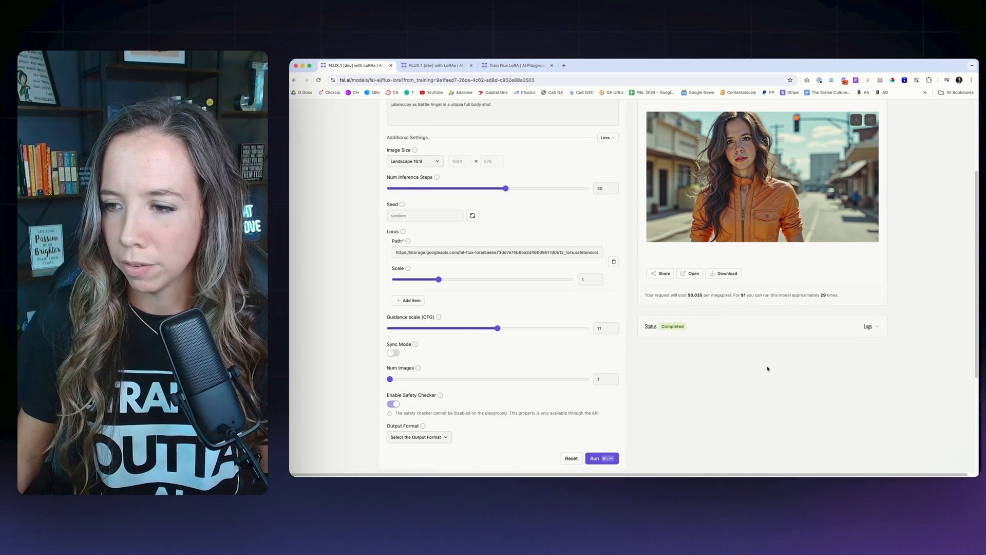
{"action": "left_click_drag", "start_coordinate": [497, 328], "coordinate": [469, 328]}
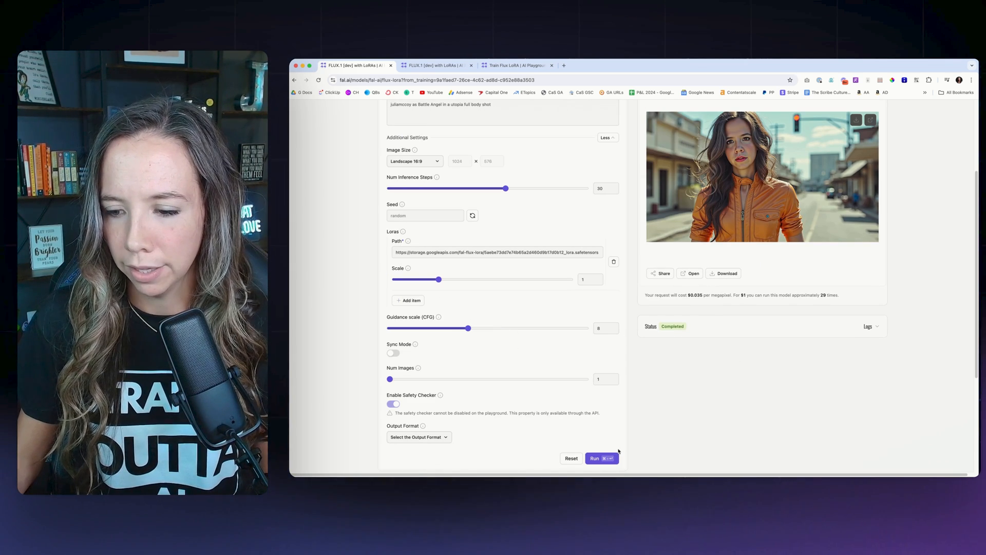
Step: Generate the full-body portrait at guidance 8 and view it in the Result panel
{"action": "left_click", "coordinate": [601, 458]}
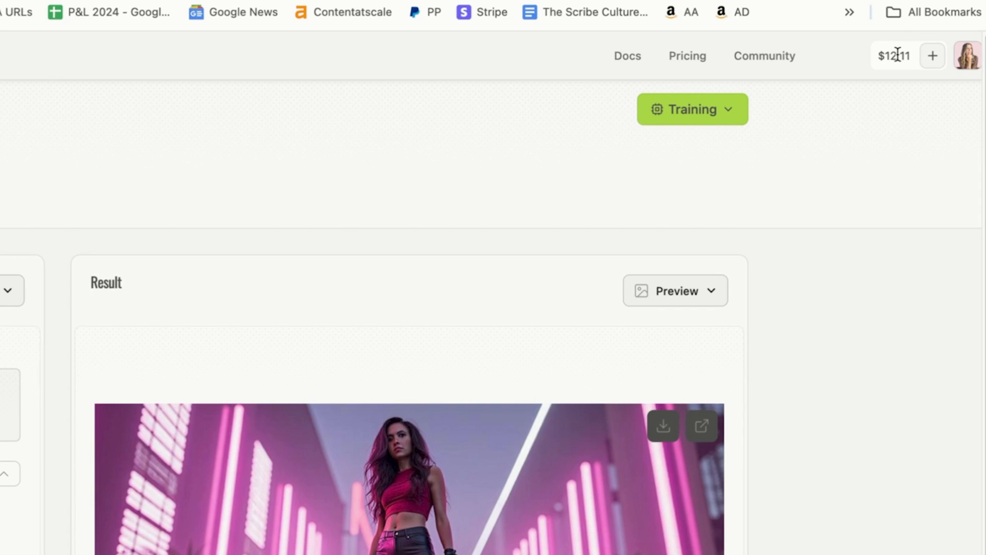
{"action": "scroll", "scroll_direction": "down", "scroll_amount": 3}
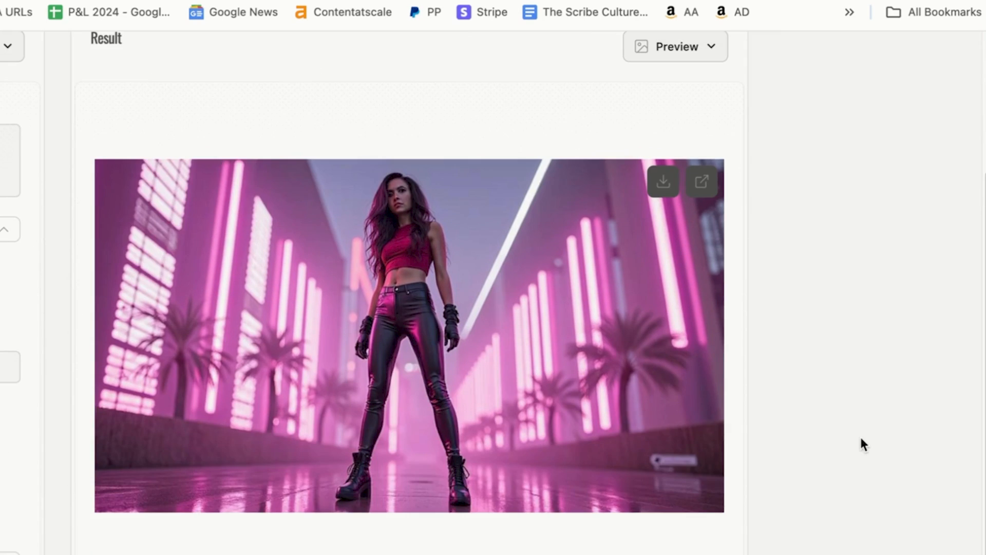
{"action": "scroll", "scroll_direction": "down", "scroll_amount": 3}
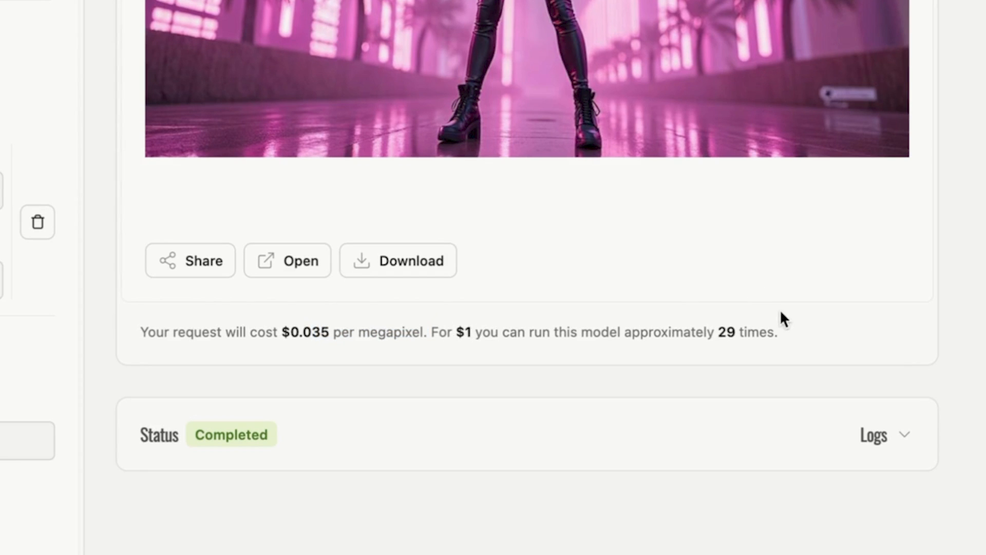
{"action": "left_click_drag", "start_coordinate": [433, 332], "coordinate": [776, 332]}
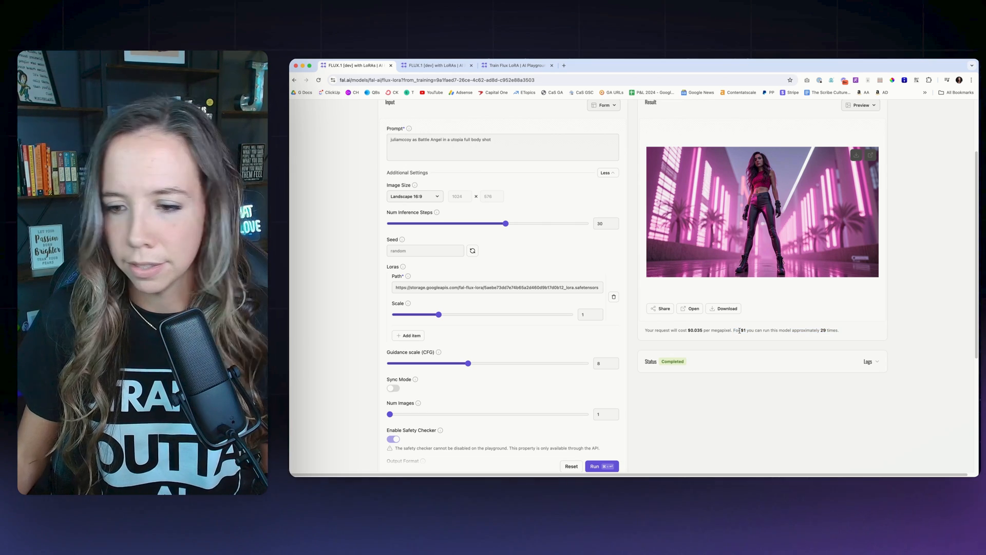
Step: Remove 'full body shot' from the prompt and generate two neon-lit waist-up portraits in purple
{"action": "double_click", "coordinate": [478, 139]}
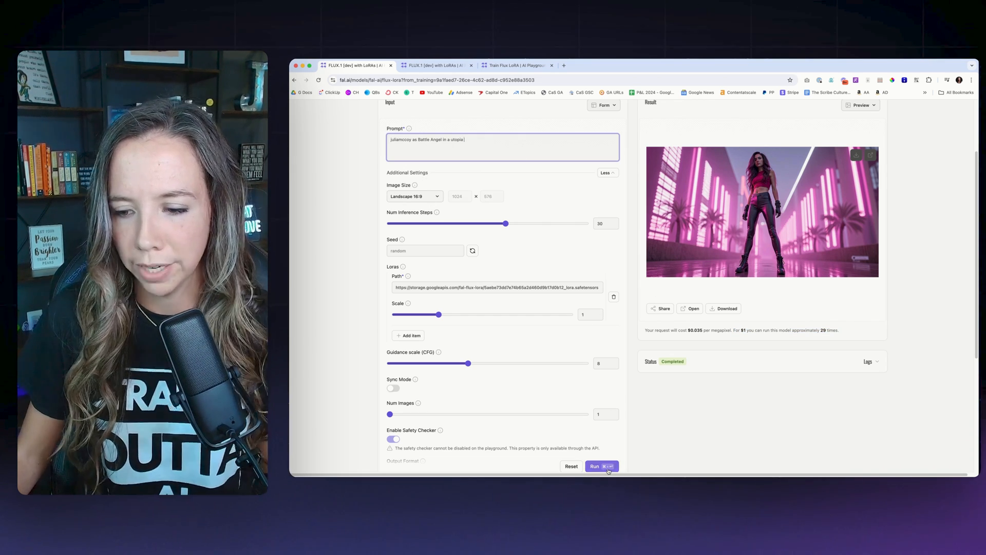
{"action": "left_click", "coordinate": [601, 467]}
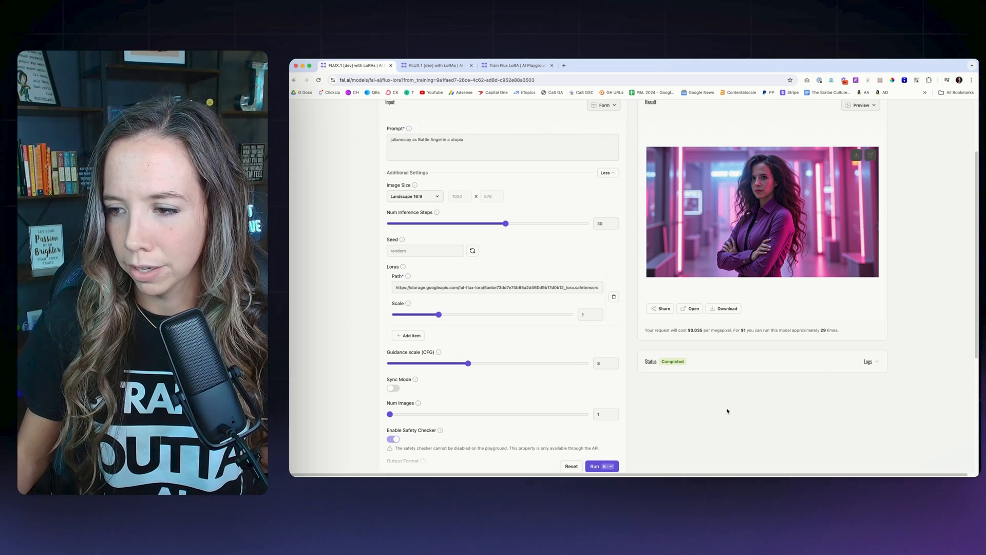
{"action": "left_click", "coordinate": [601, 467]}
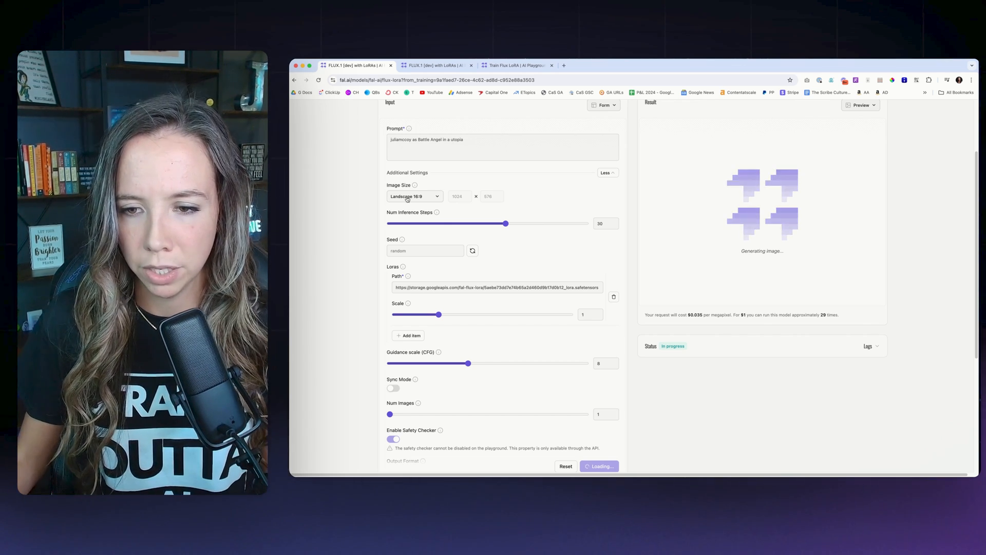
{"action": "left_click", "coordinate": [412, 196]}
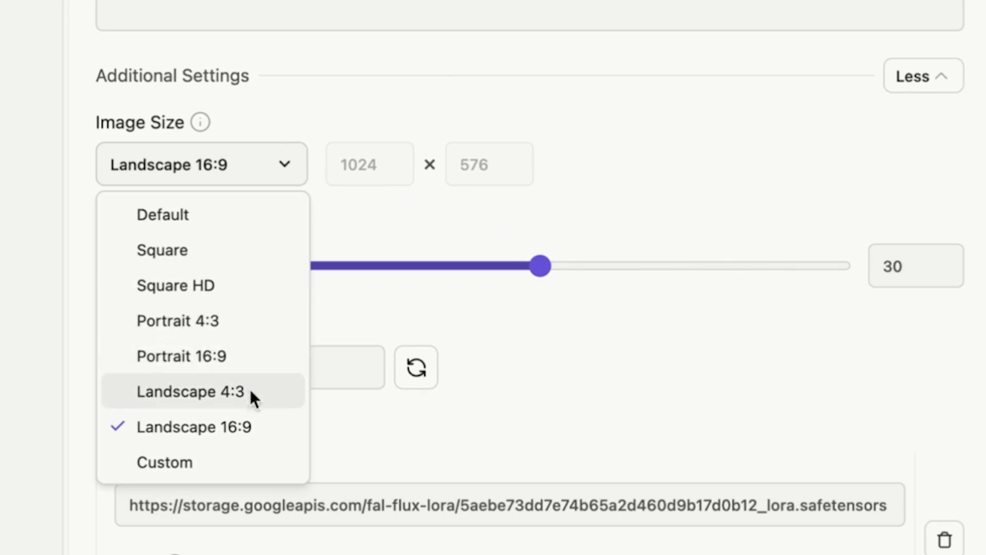